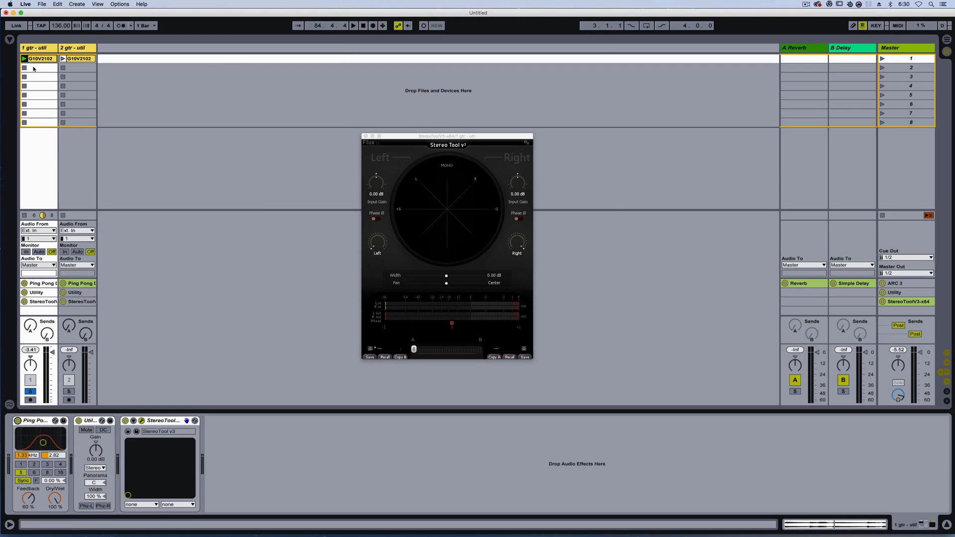
Step: Start playback and swing Stereo Tool's Left channel knob from full left to fully right
left_click(355, 25)
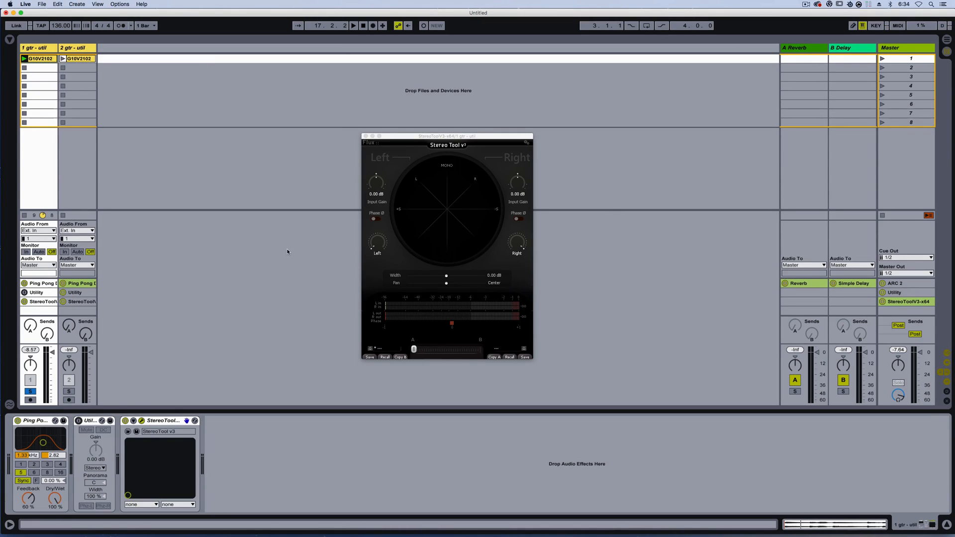
mouse_move(397, 238)
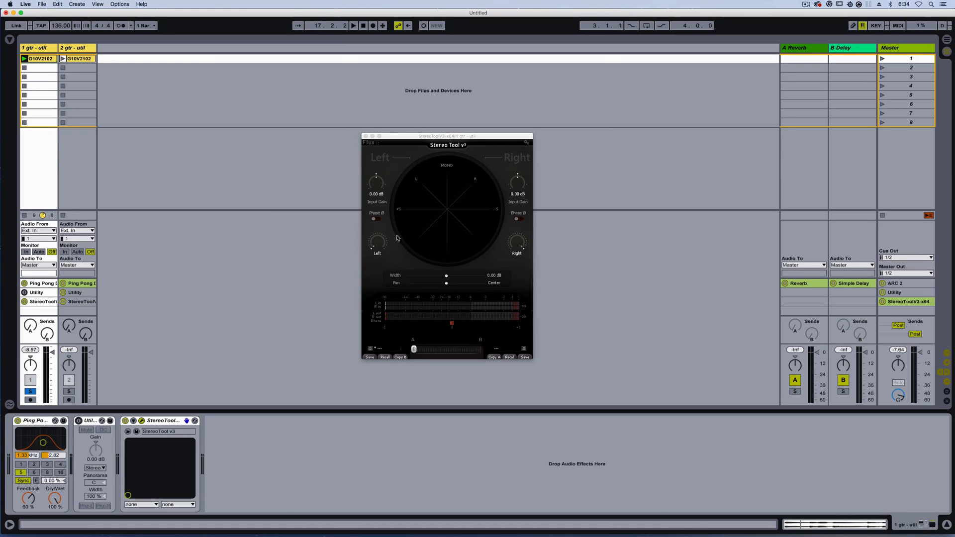
mouse_move(507, 244)
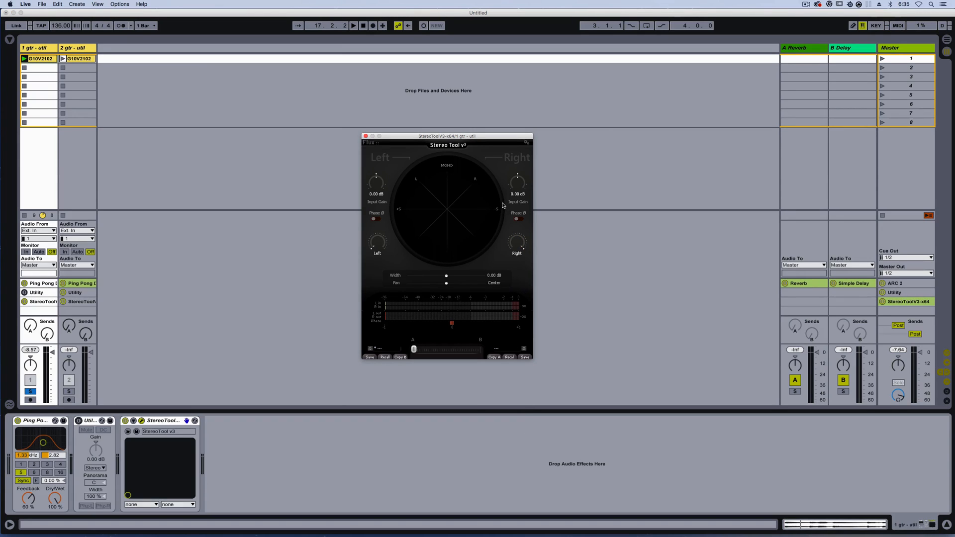
mouse_move(520, 241)
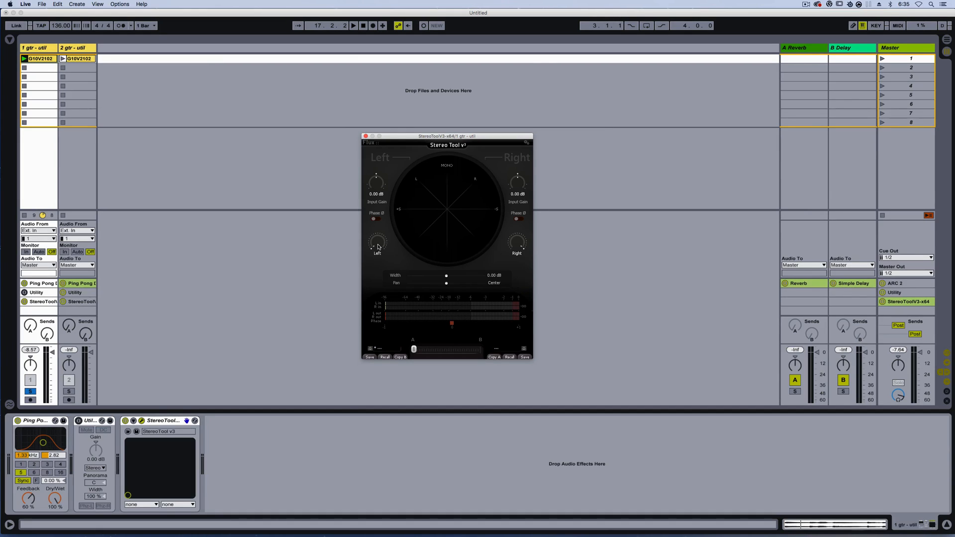
left_click_drag(376, 242, 377, 238)
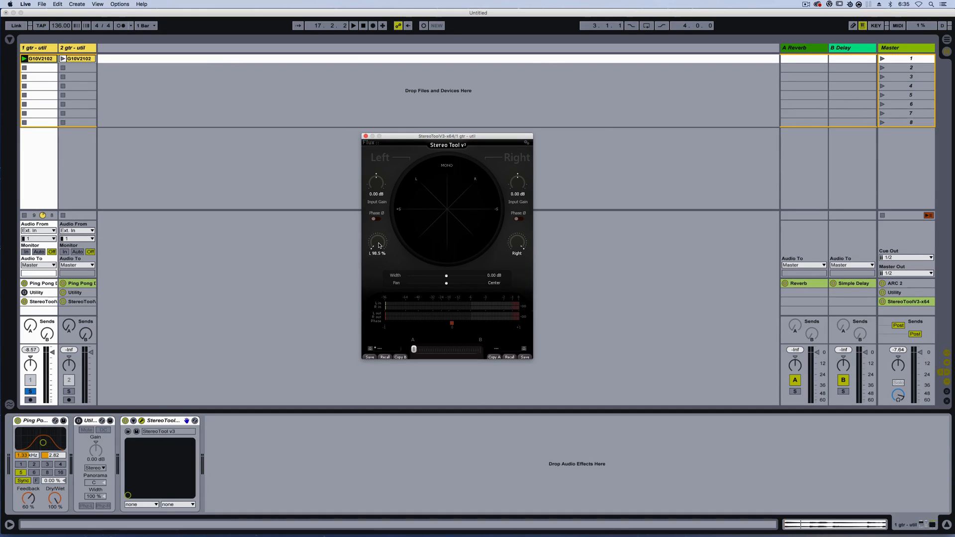
left_click_drag(377, 242, 377, 256)
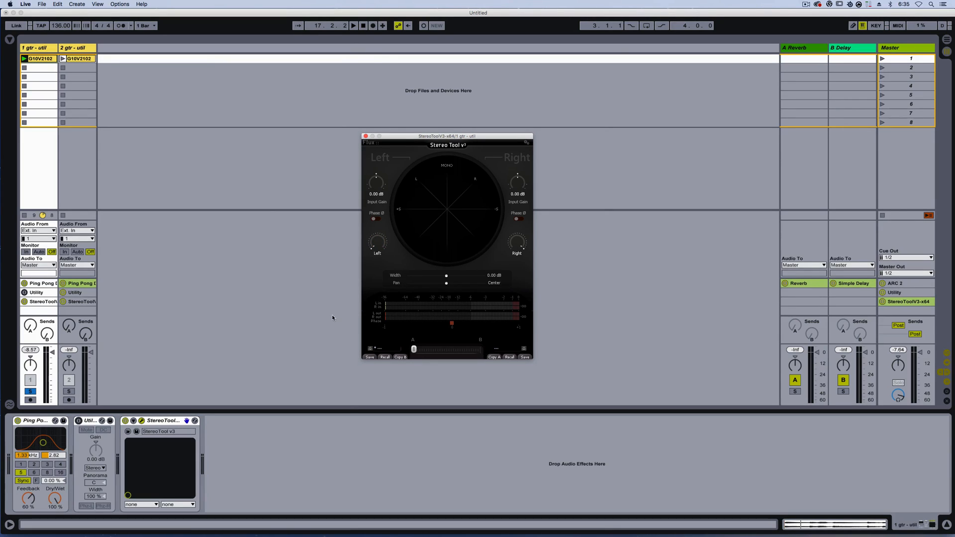
mouse_move(384, 166)
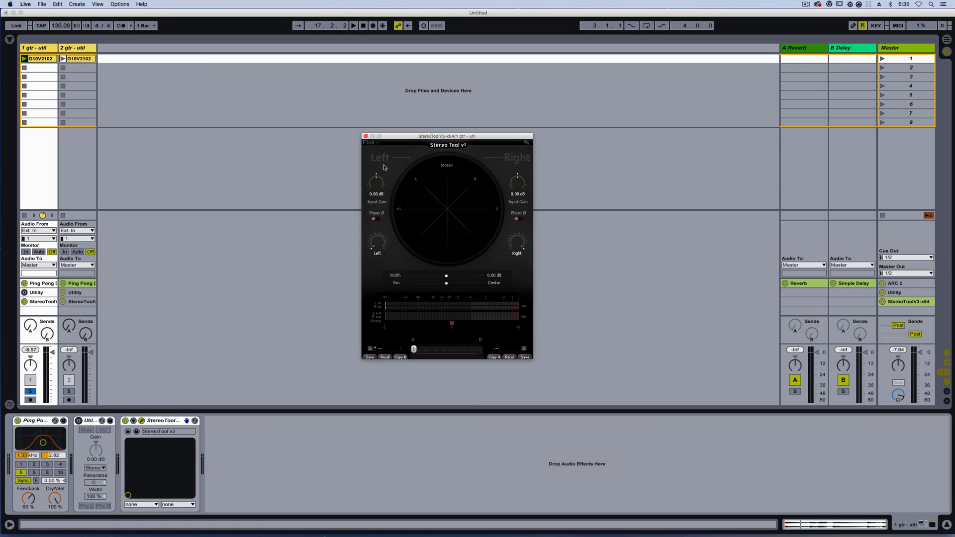
left_click(353, 25)
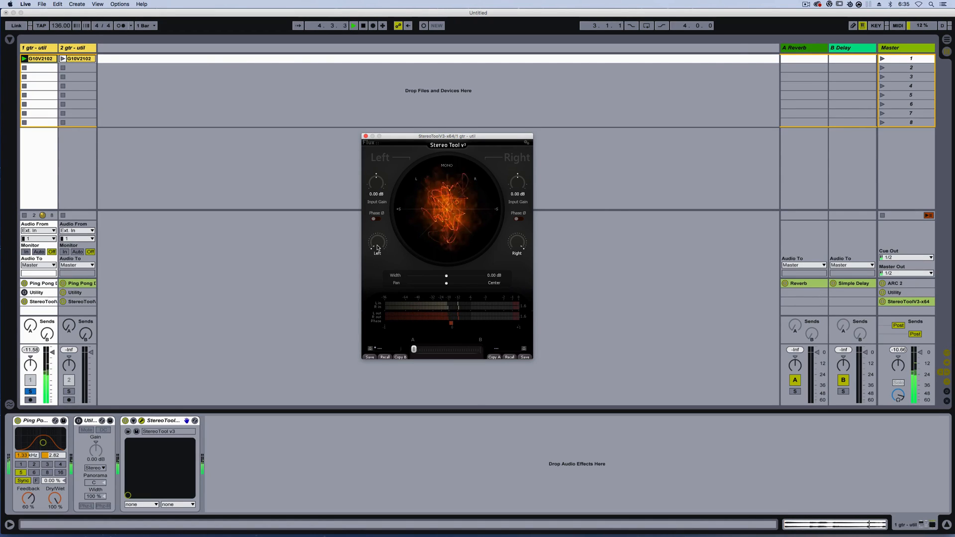
left_click_drag(377, 244, 371, 240)
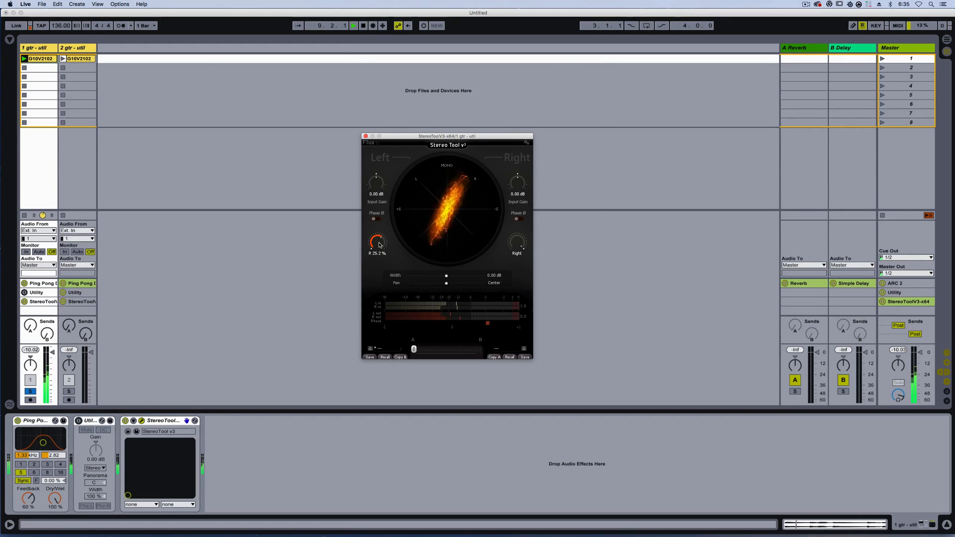
left_click_drag(377, 241, 382, 229)
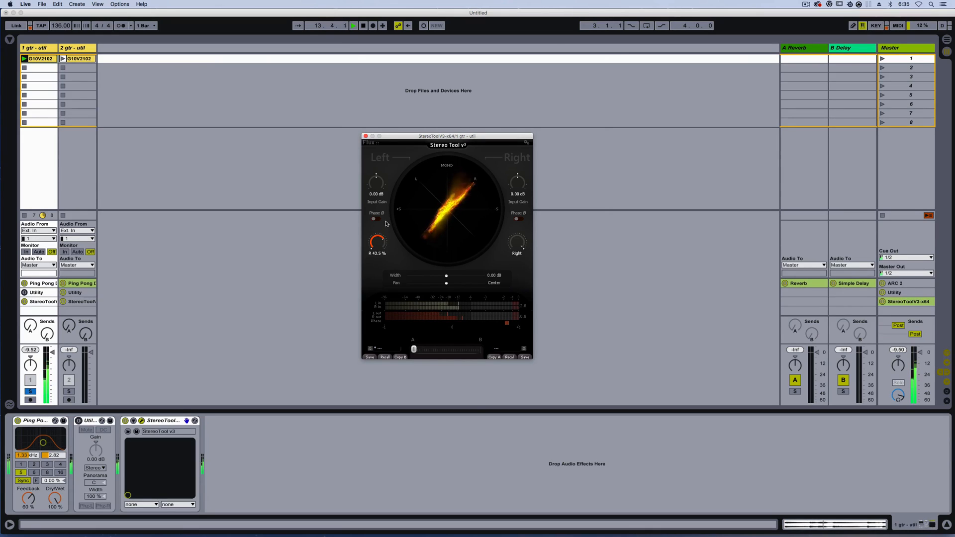
left_click_drag(377, 243, 380, 234)
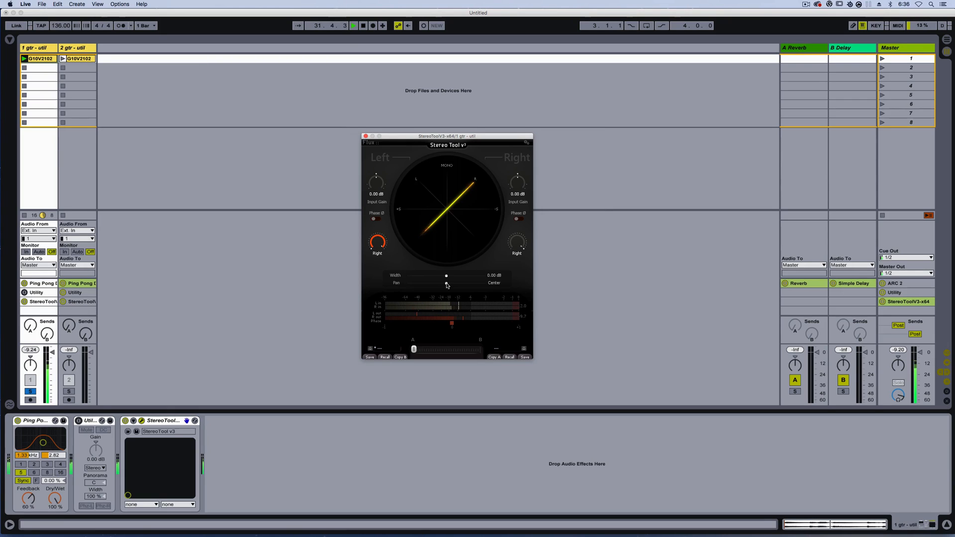
Step: Drag the Stereo Tool Pan slider left to about L 18.7
left_click_drag(446, 282, 424, 282)
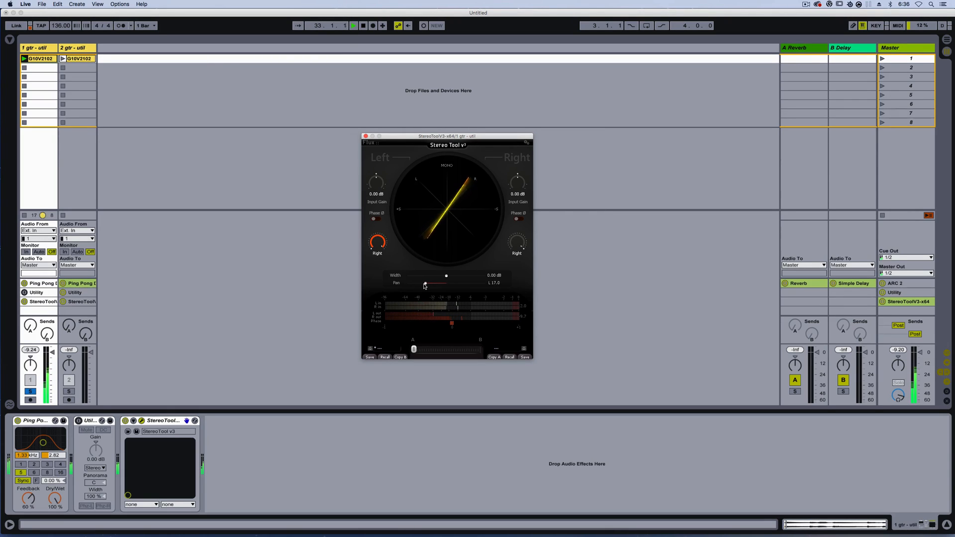
left_click_drag(425, 285, 417, 285)
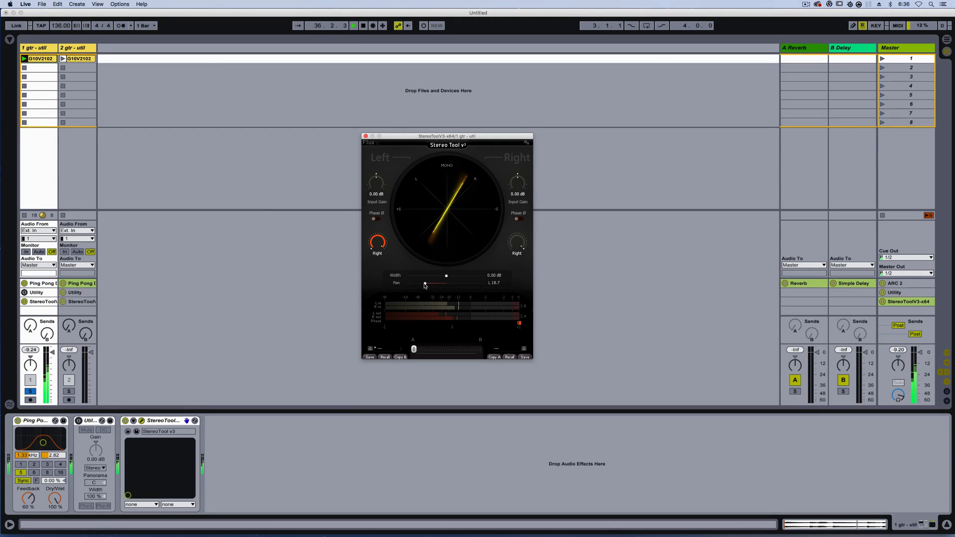
left_click_drag(424, 284, 412, 284)
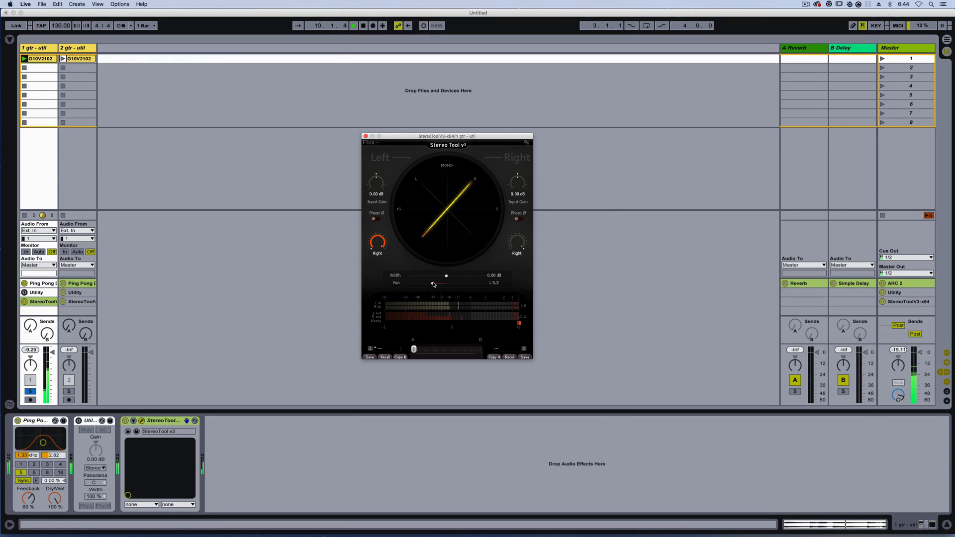
Step: Pull the 1 gtr - util Stereo Tool pan from L 5.3 to nearly centre (L 0.9)
left_click_drag(446, 283, 441, 283)
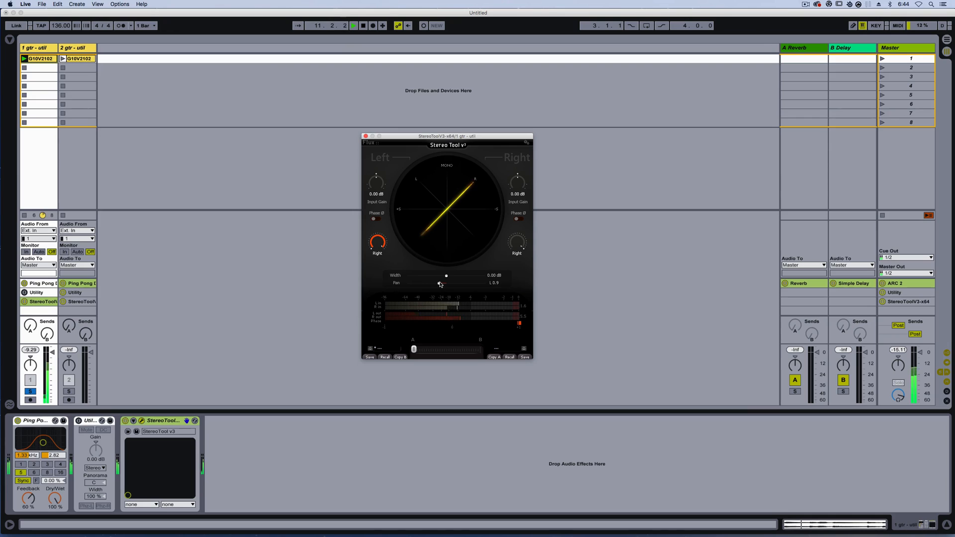
left_click_drag(439, 283, 428, 283)
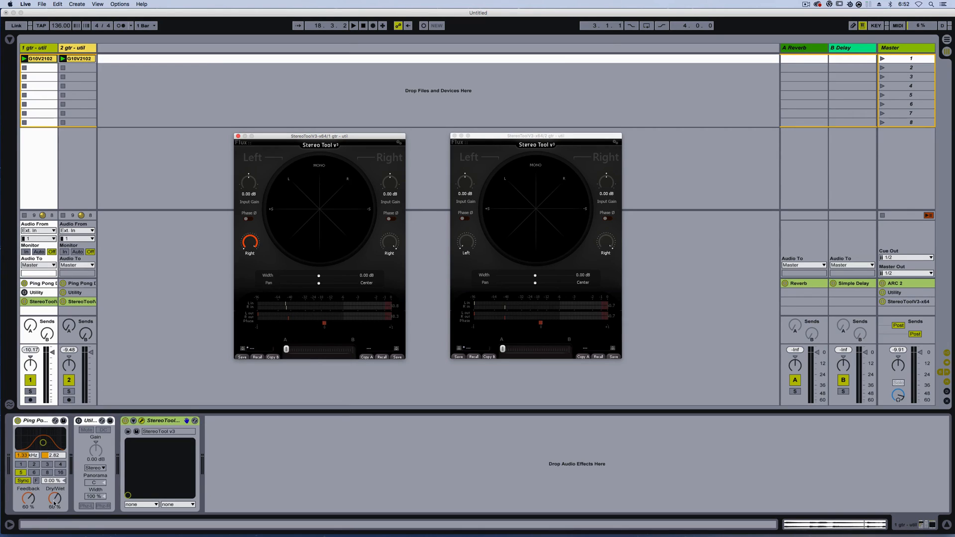
Step: Bring up the guitar tracks' StereoToolV3 windows at 0.00 dB width and centred pan
left_click(74, 48)
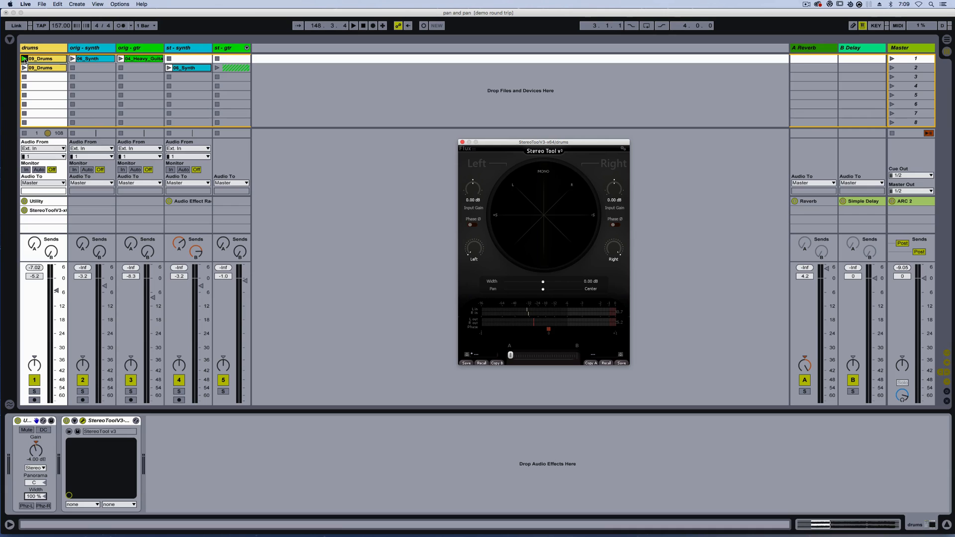
Step: Play the set and narrow the drums' Stereo Tool width to about -5.14 dB
left_click(353, 25)
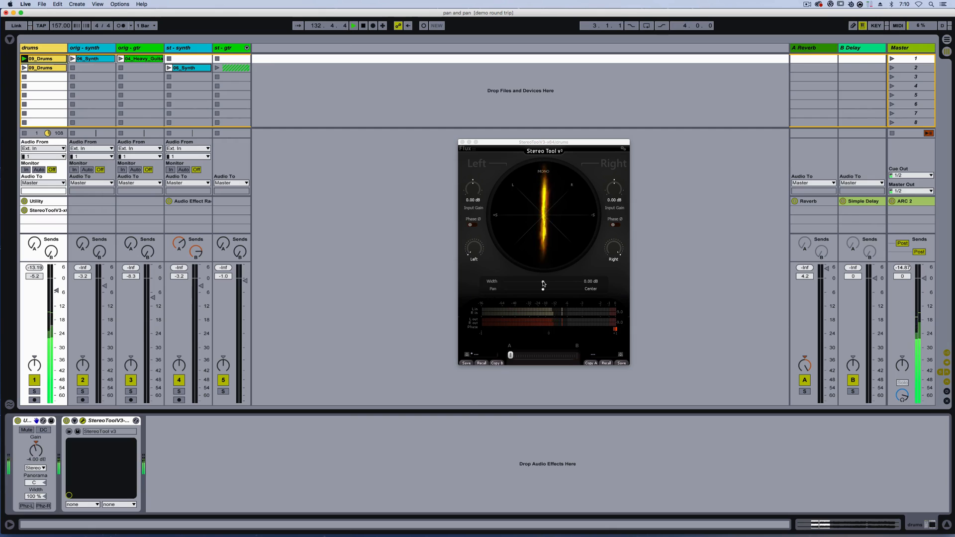
left_click_drag(541, 289, 522, 288)
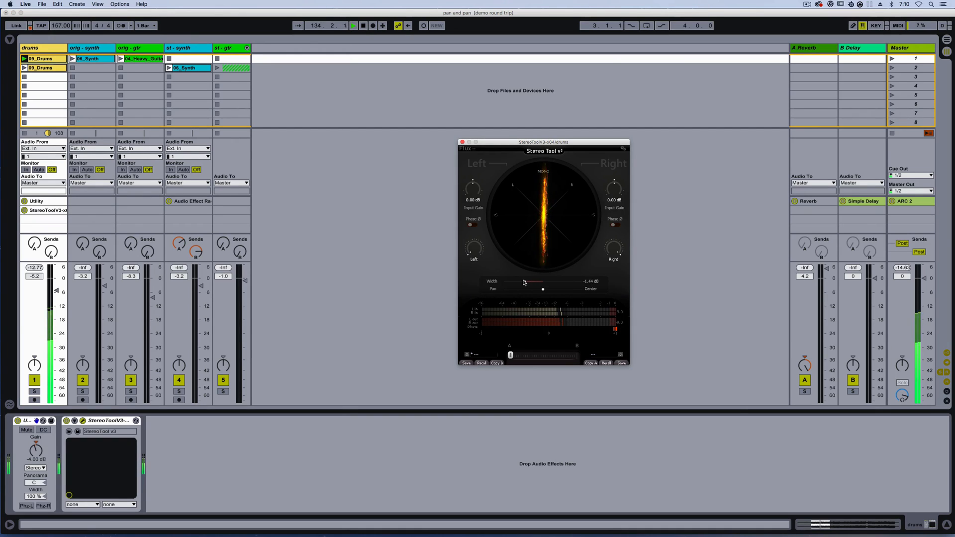
left_click_drag(542, 282, 515, 282)
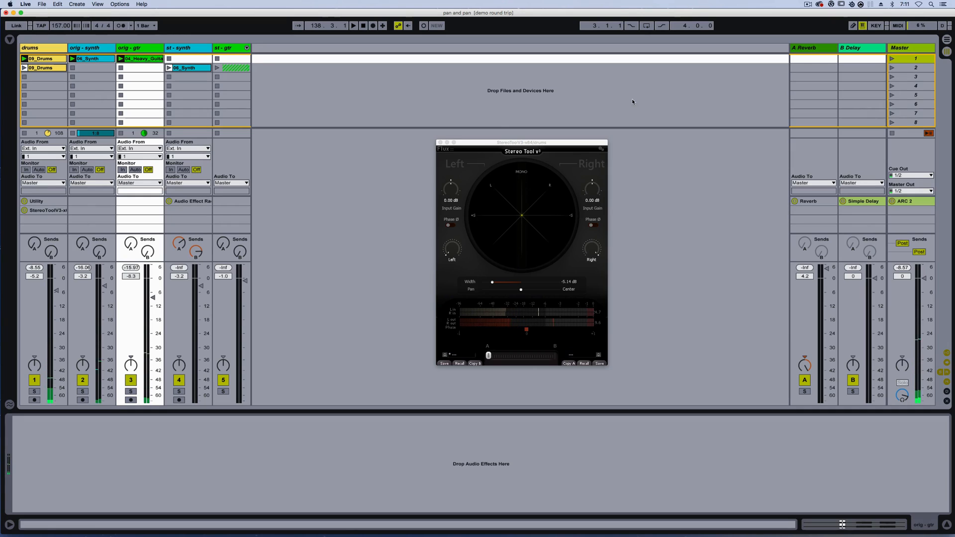
mouse_move(489, 106)
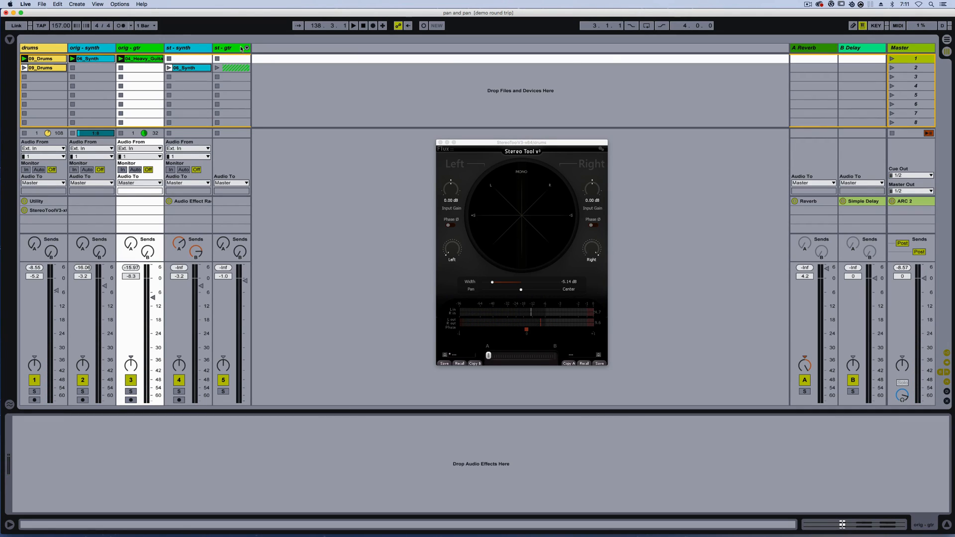
Step: Unfold the st - gtr group to reveal gtr l and gtr r, and open gtr l's StereoToolV3
left_click(228, 48)
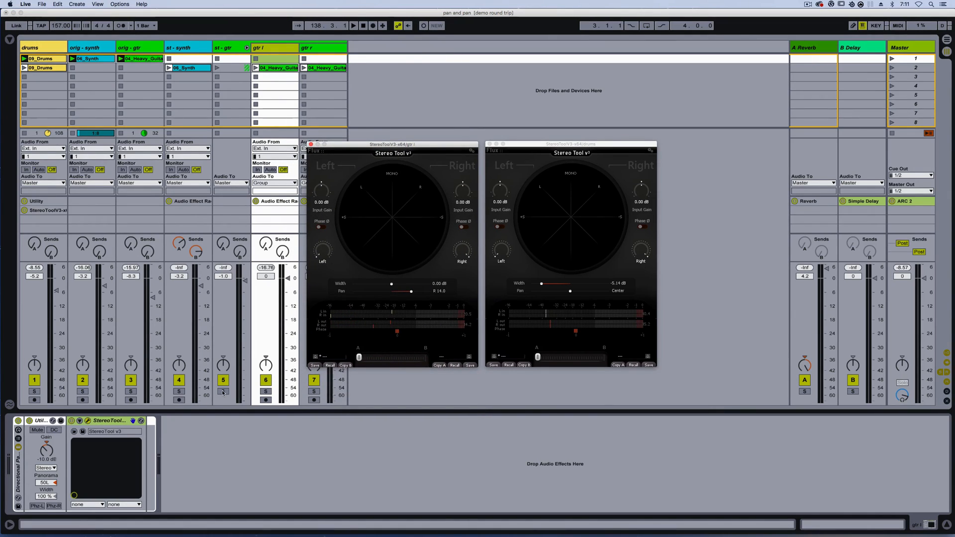
left_click(266, 392)
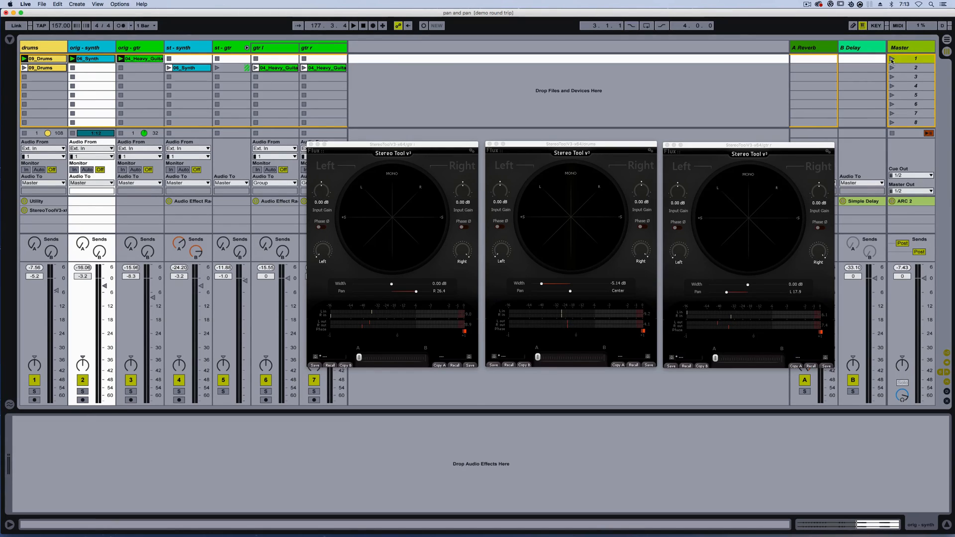
Step: Launch scene 1 to play all clips with the guitar settings applied
left_click(359, 26)
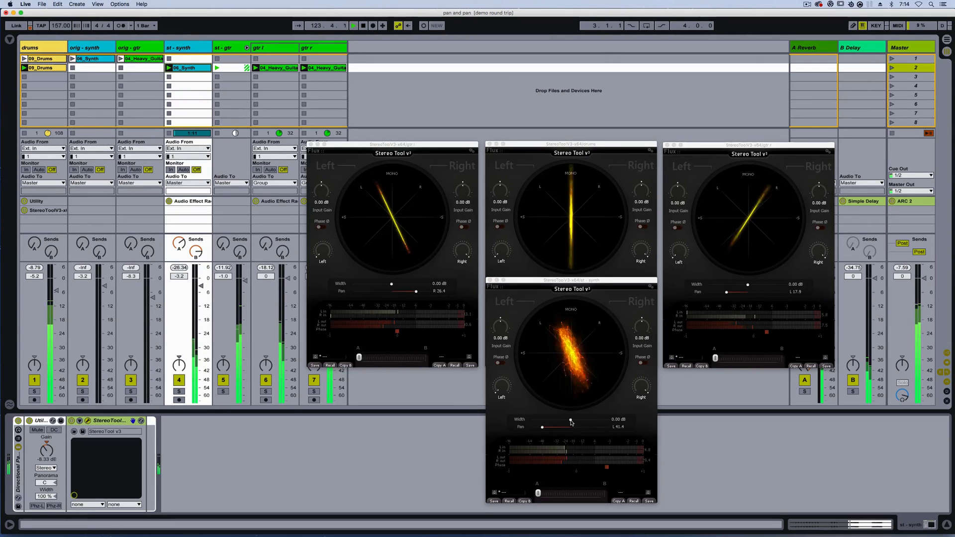
Step: Set the synth's Stereo Tool pan to R 38.6 and width to -6.47 dB, then replay
left_click_drag(571, 423, 549, 422)
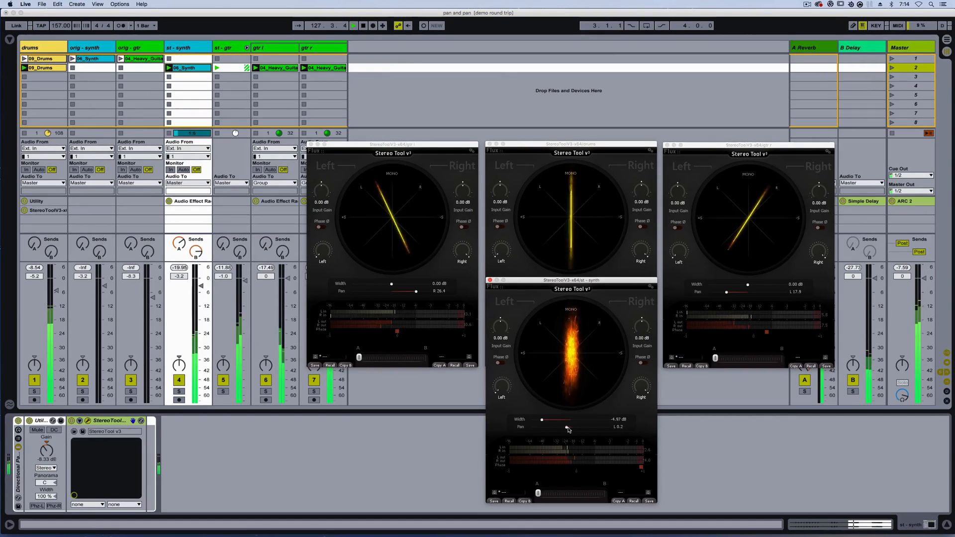
left_click_drag(567, 426, 597, 427)
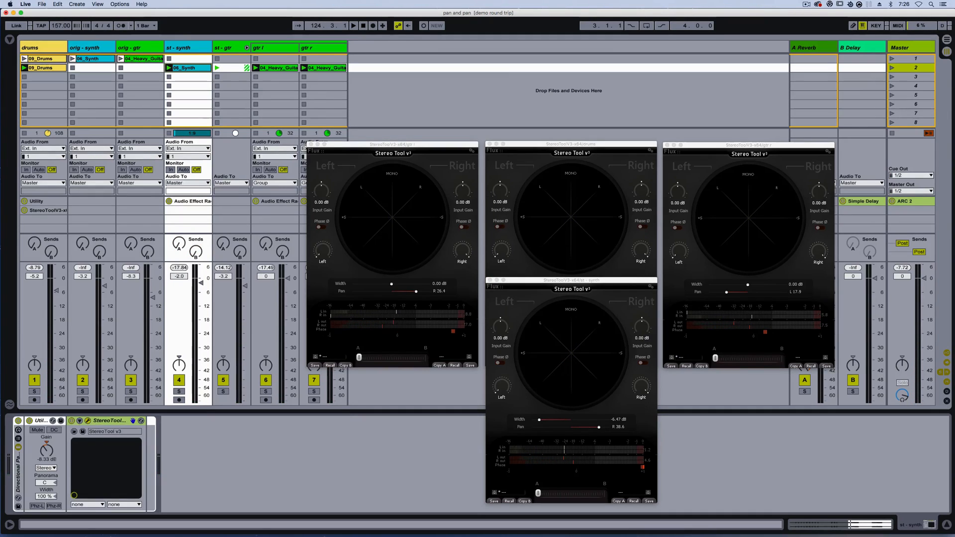
left_click(353, 25)
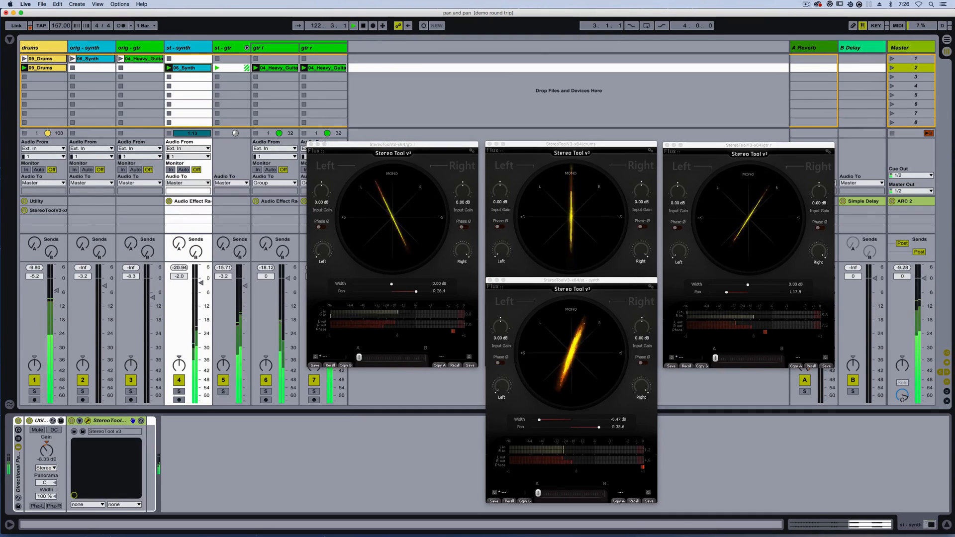